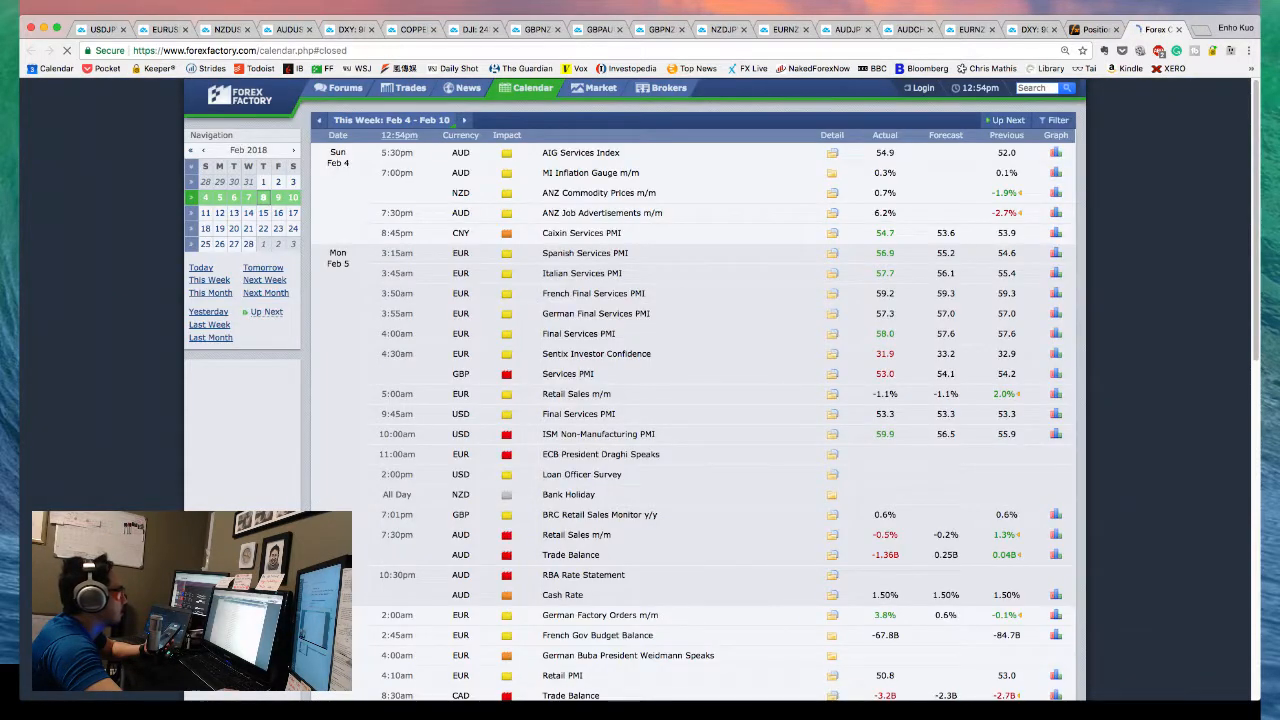
- Scroll the Forex Factory calendar down to Thursday Feb 8's BOE Inflation Report events
{"action": "scroll", "scroll_direction": "down", "scroll_amount": 3}
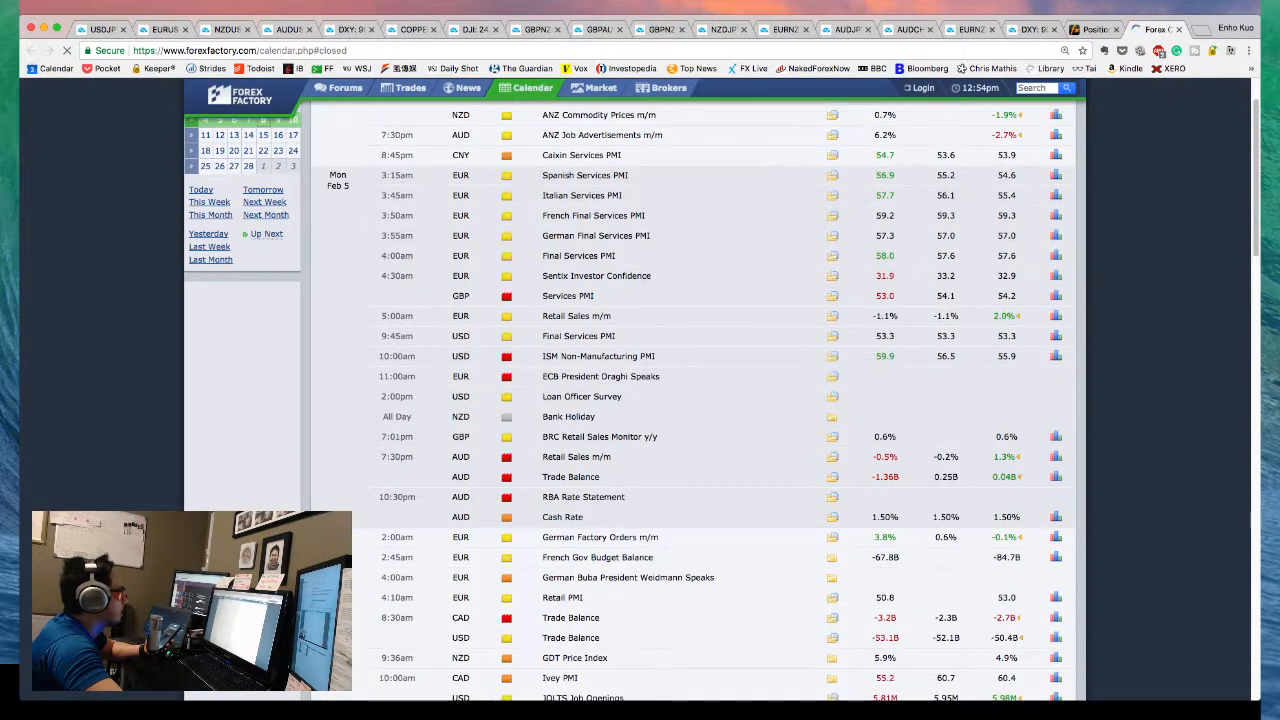
{"action": "scroll", "scroll_direction": "down", "scroll_amount": 3}
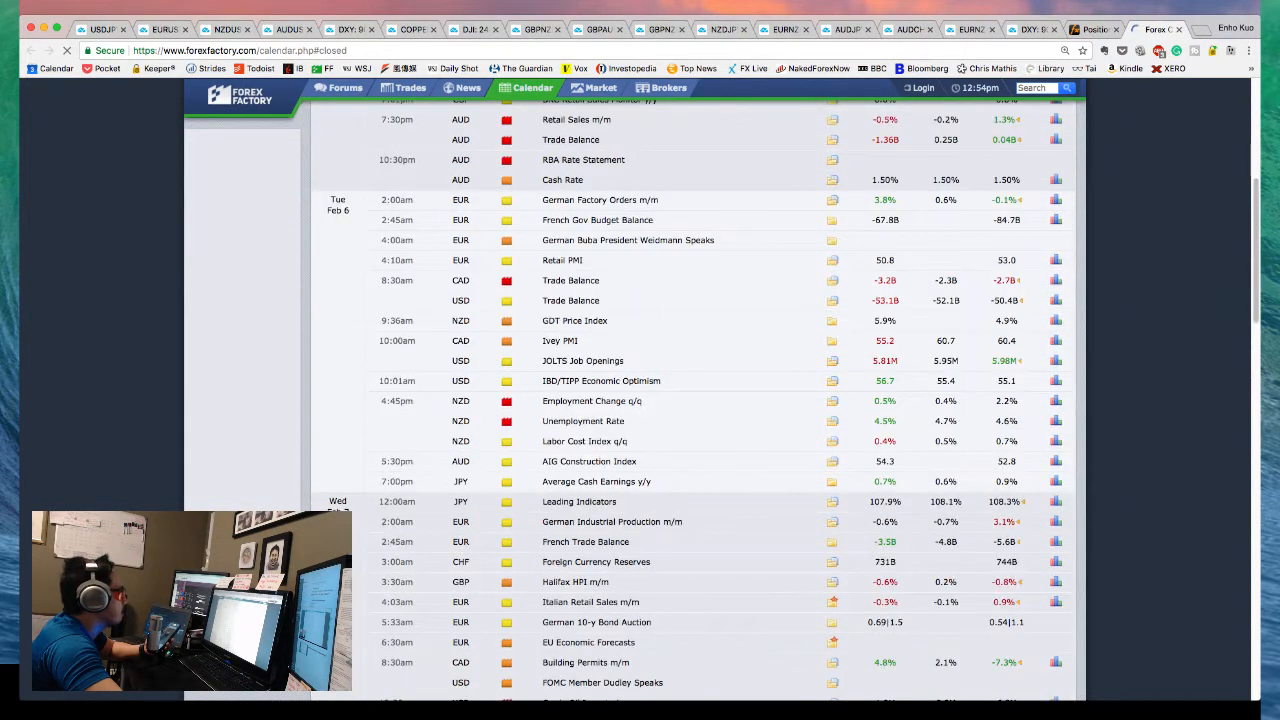
{"action": "scroll", "scroll_direction": "down", "scroll_amount": 3}
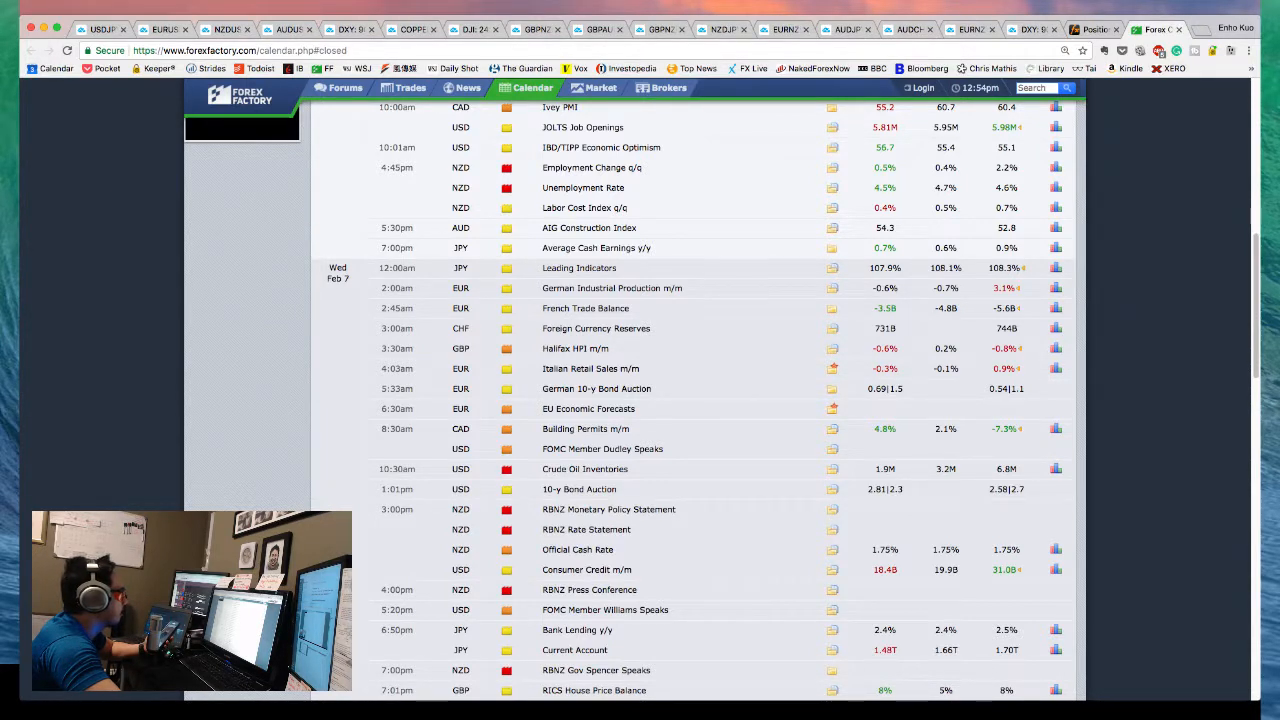
{"action": "scroll", "scroll_direction": "down", "scroll_amount": 3}
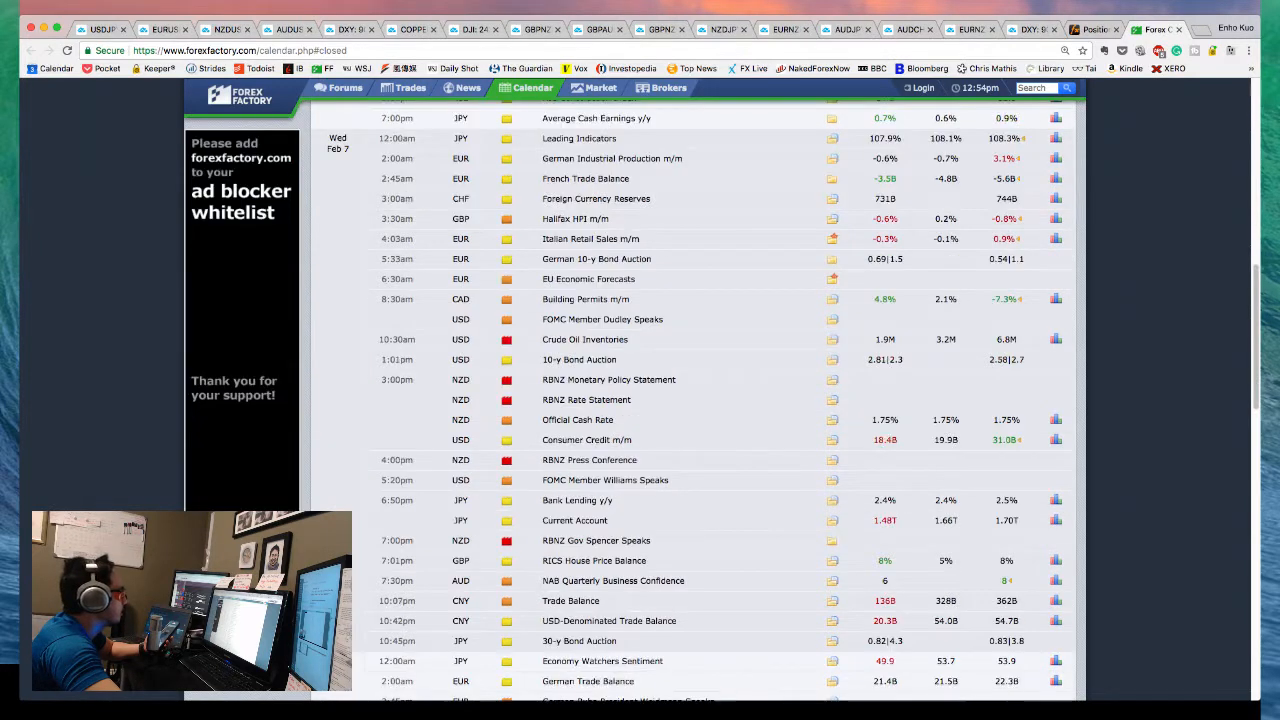
{"action": "scroll", "scroll_direction": "down", "scroll_amount": 3}
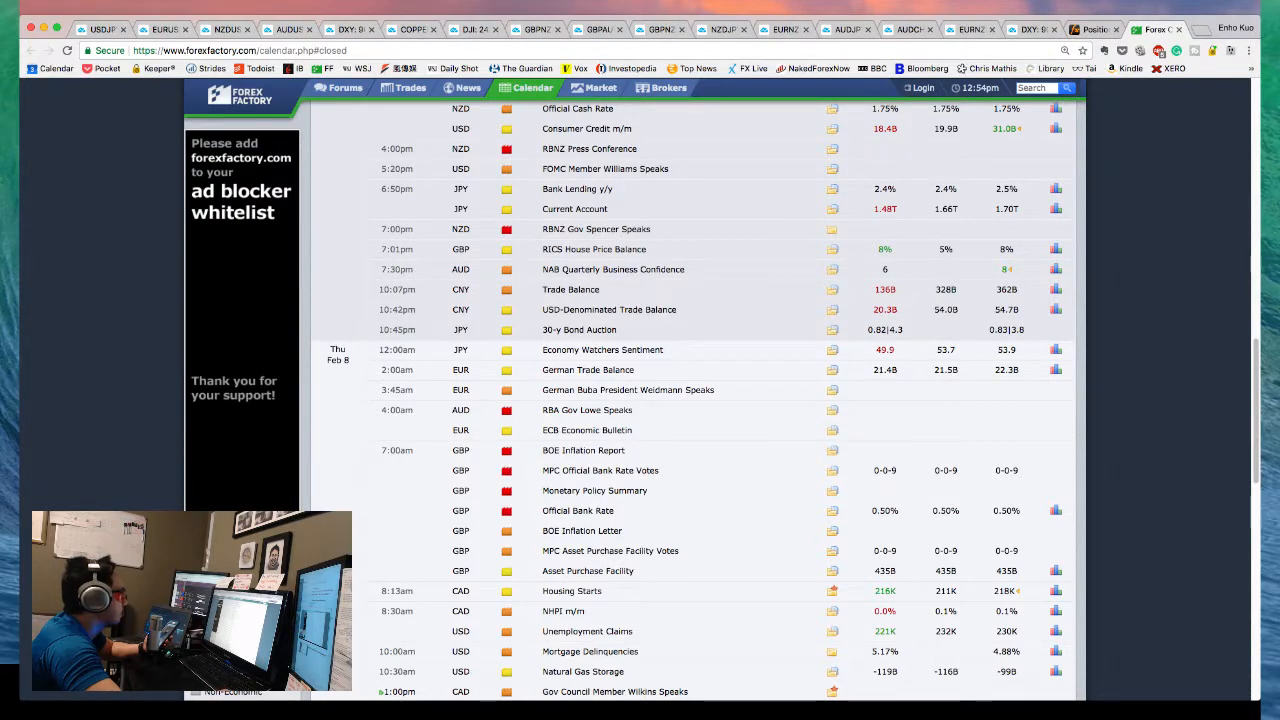
{"action": "scroll", "scroll_direction": "down", "scroll_amount": 3}
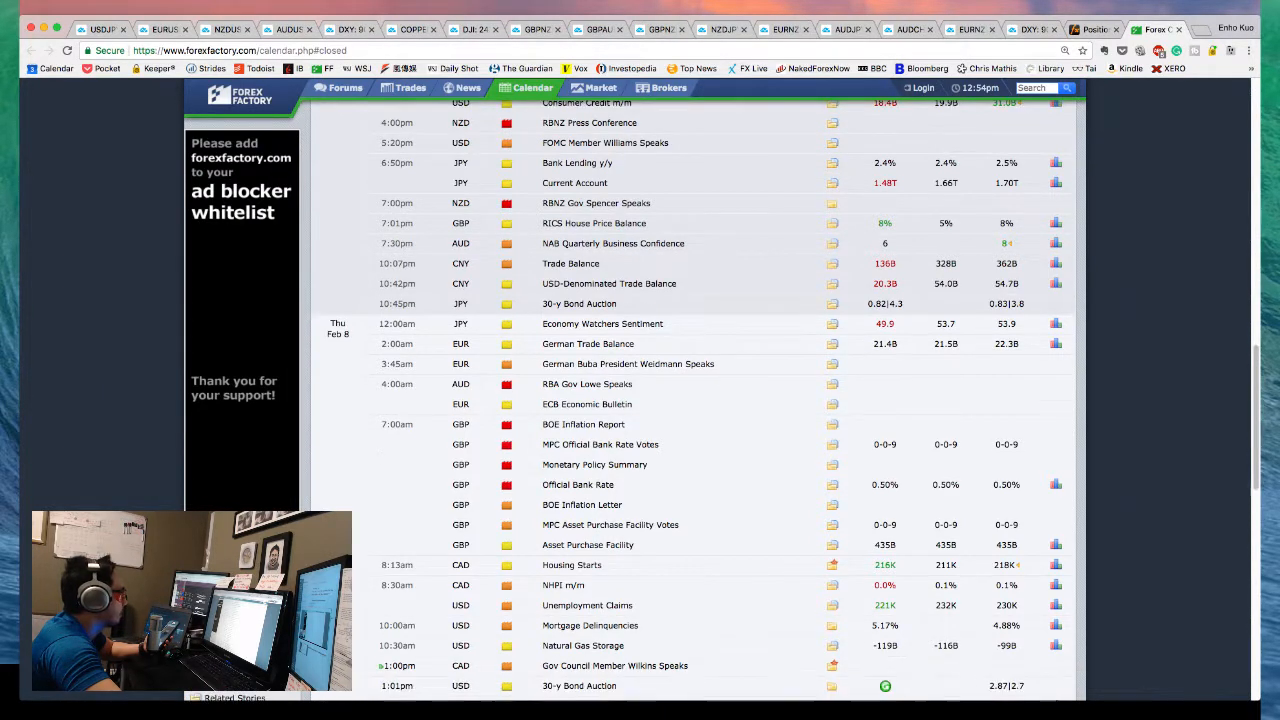
{"action": "scroll", "scroll_direction": "down", "scroll_amount": 3}
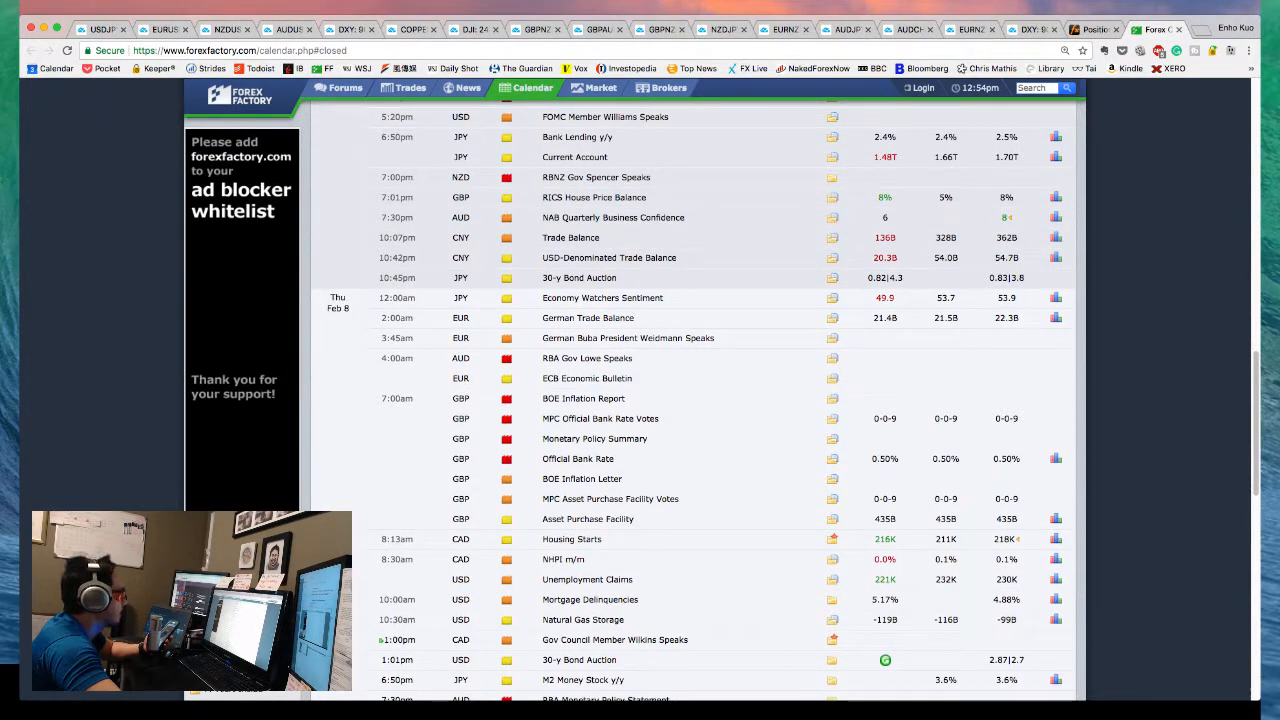
{"action": "scroll", "scroll_direction": "down", "scroll_amount": 3}
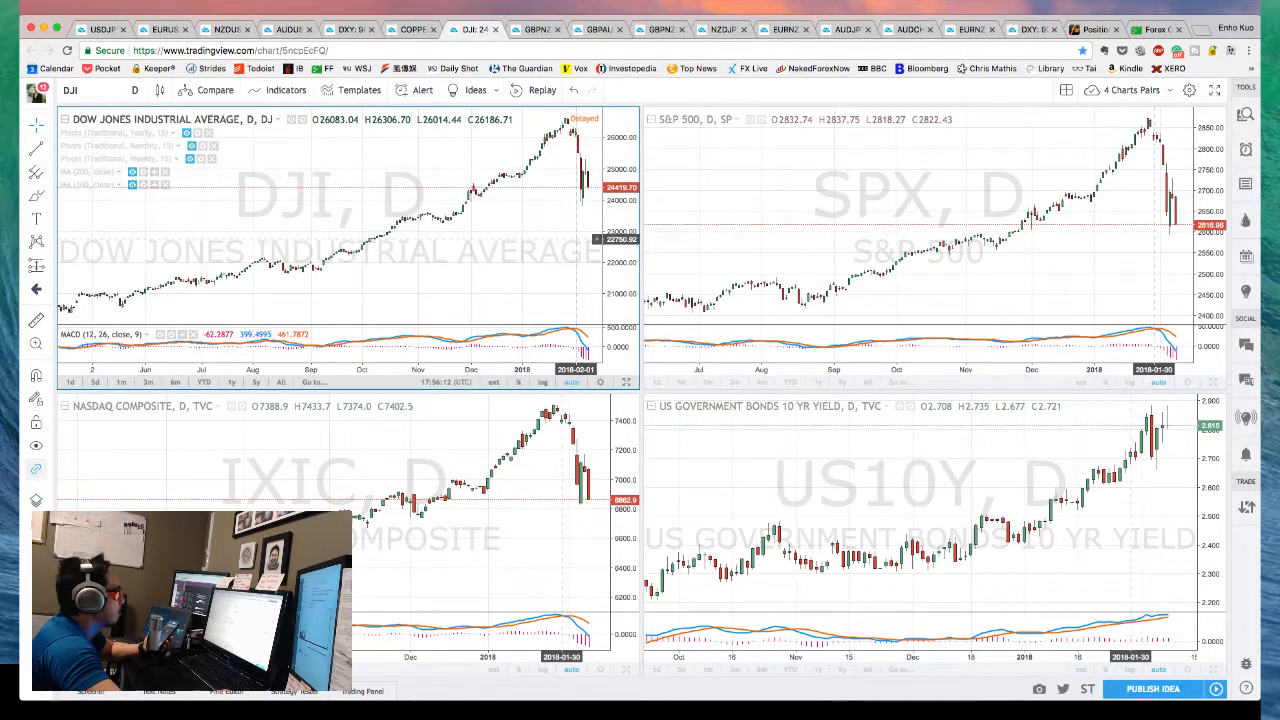
{"action": "mouse_move", "coordinate": [1175, 318]}
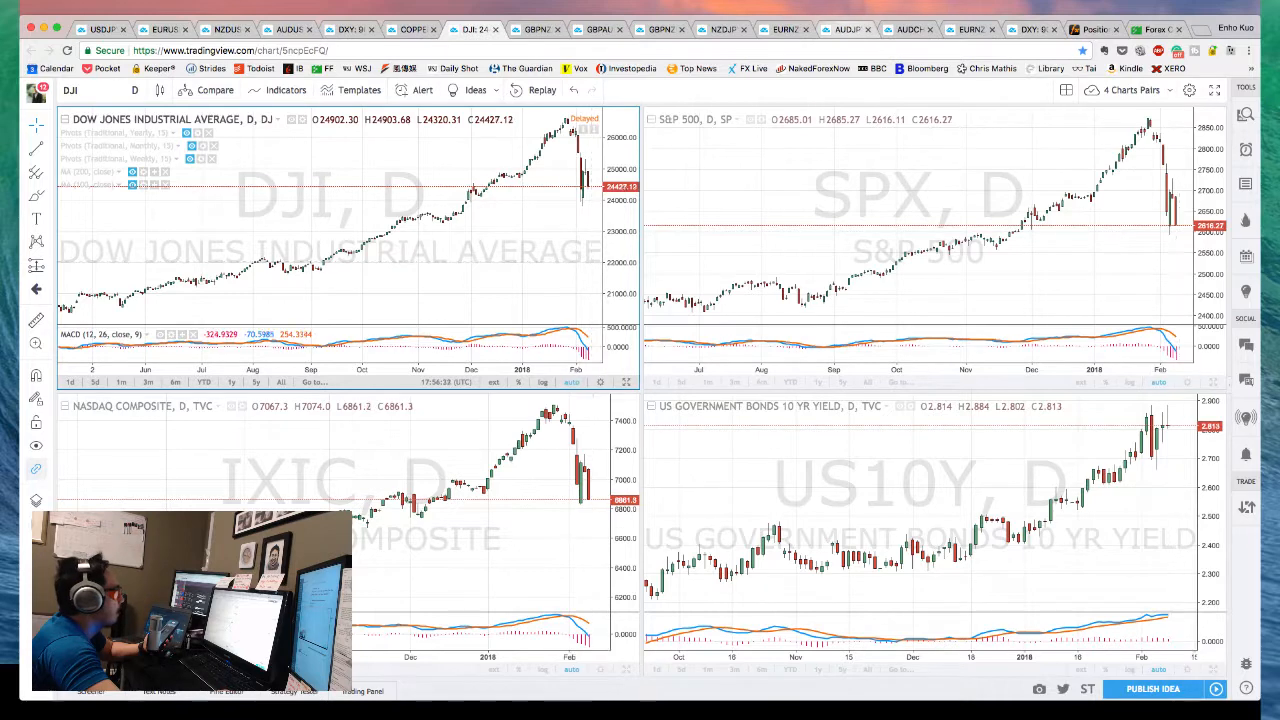
- Switch to the TradingView DJI tab showing DJI, SPX, IXIC and US10Y charts
{"action": "left_click", "coordinate": [845, 29]}
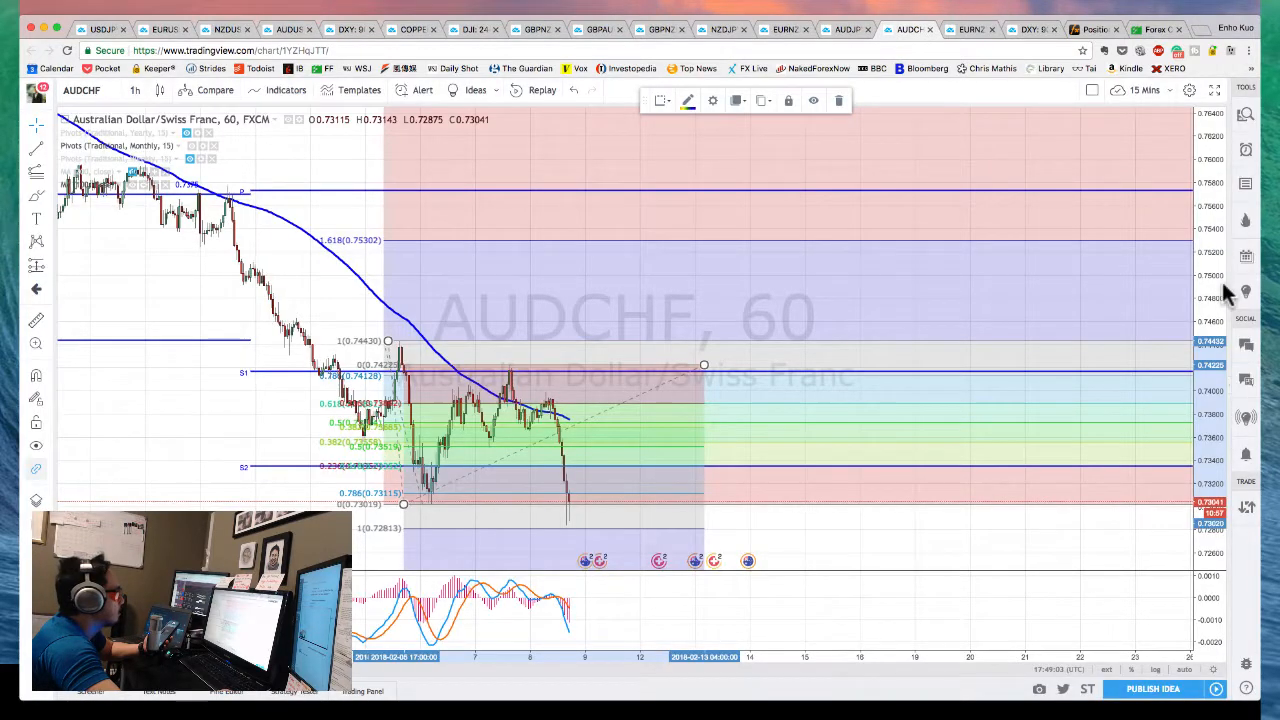
{"action": "mouse_move", "coordinate": [1157, 283]}
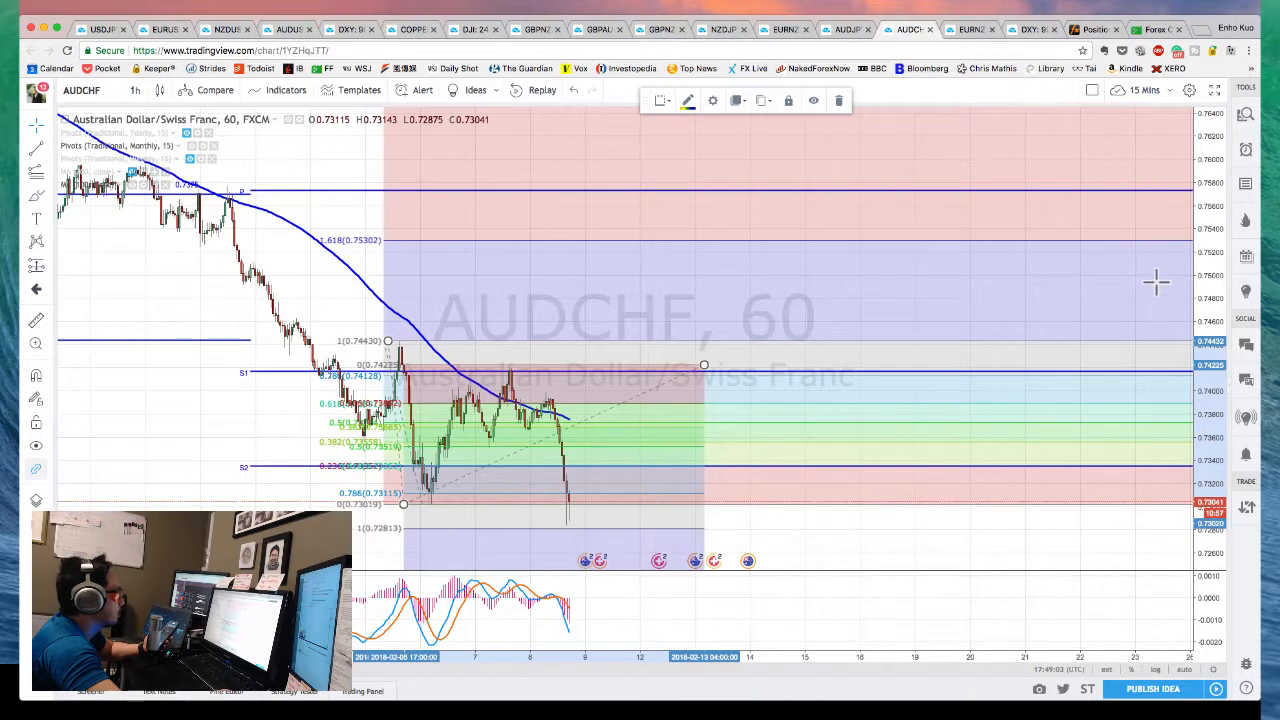